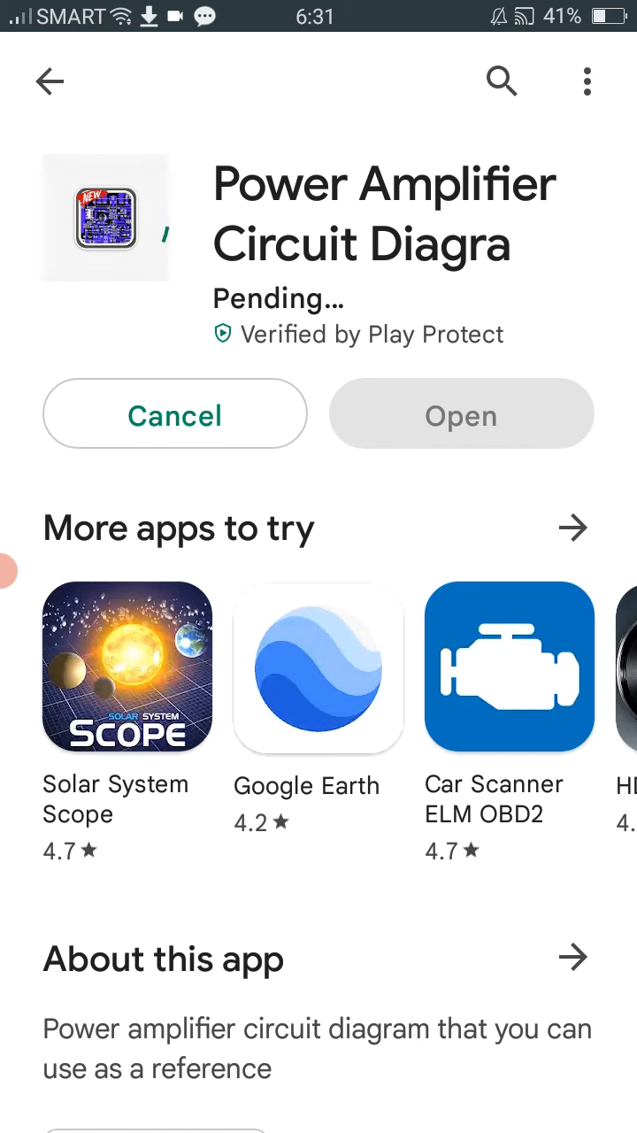
# Wait for the install to progress while swiping through the 'More apps to try' row
pyautogui.click(104, 216)
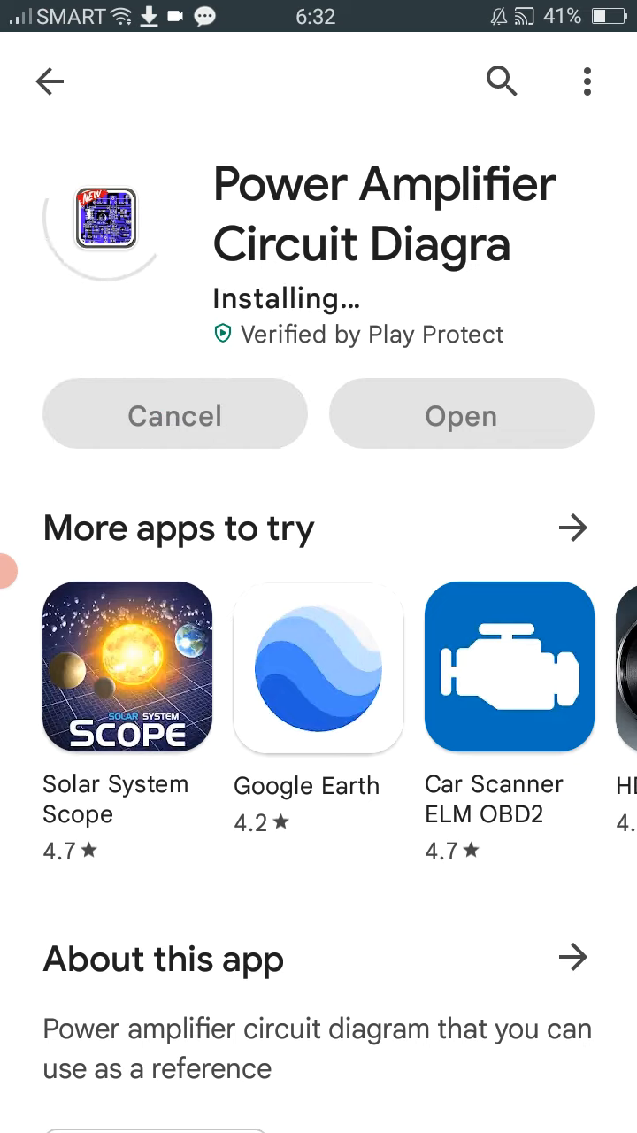
pyautogui.hscroll(-3)
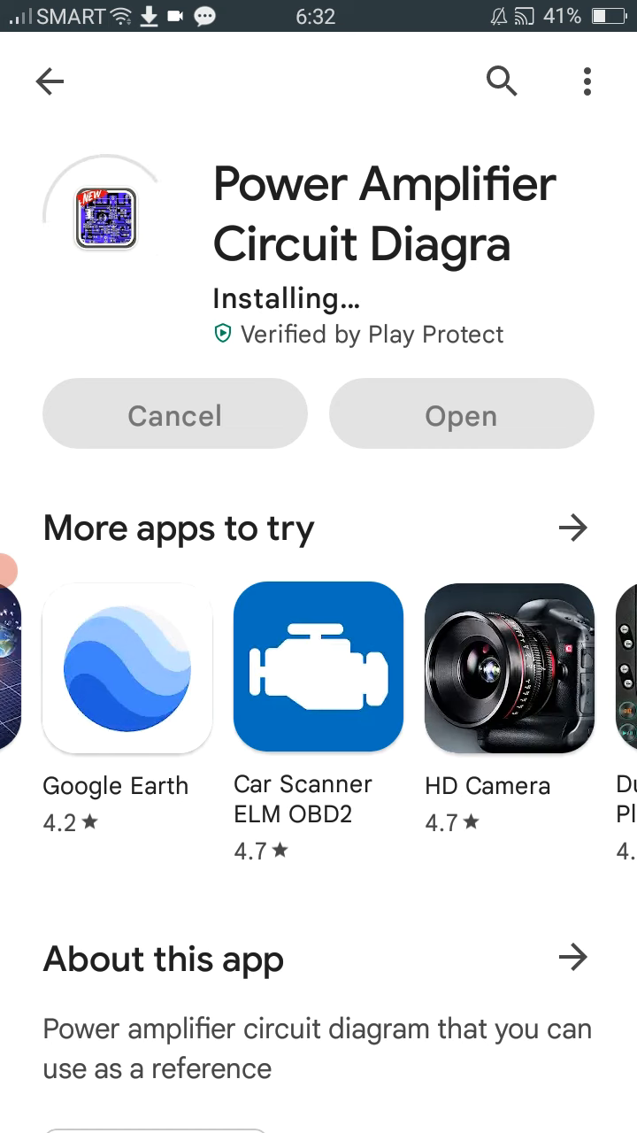
pyautogui.hscroll(-3)
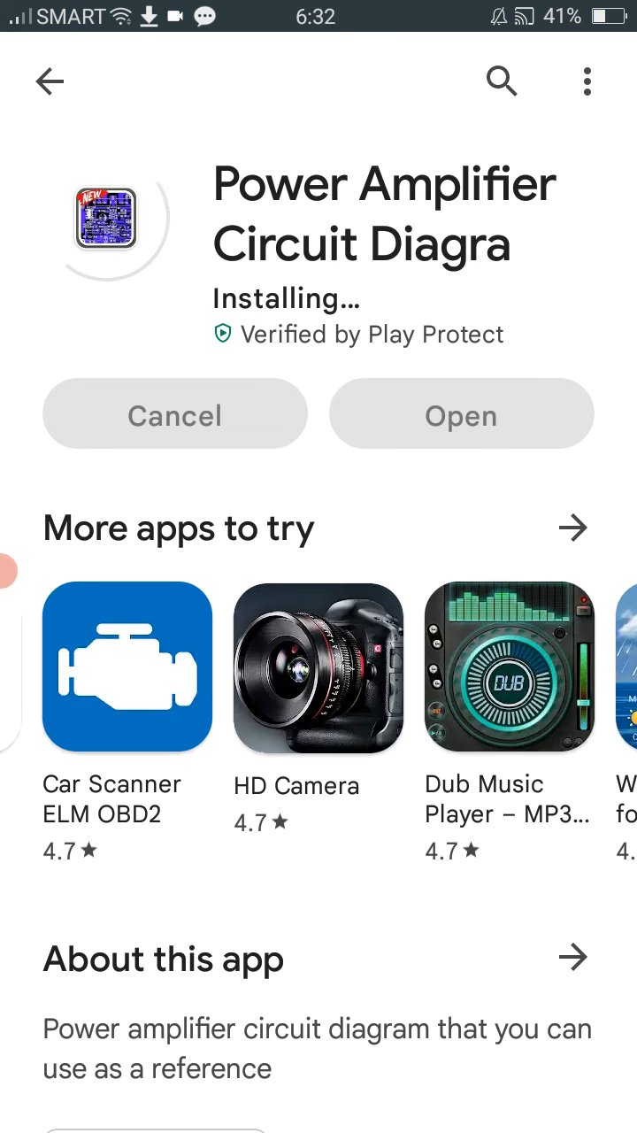
pyautogui.hscroll(-3)
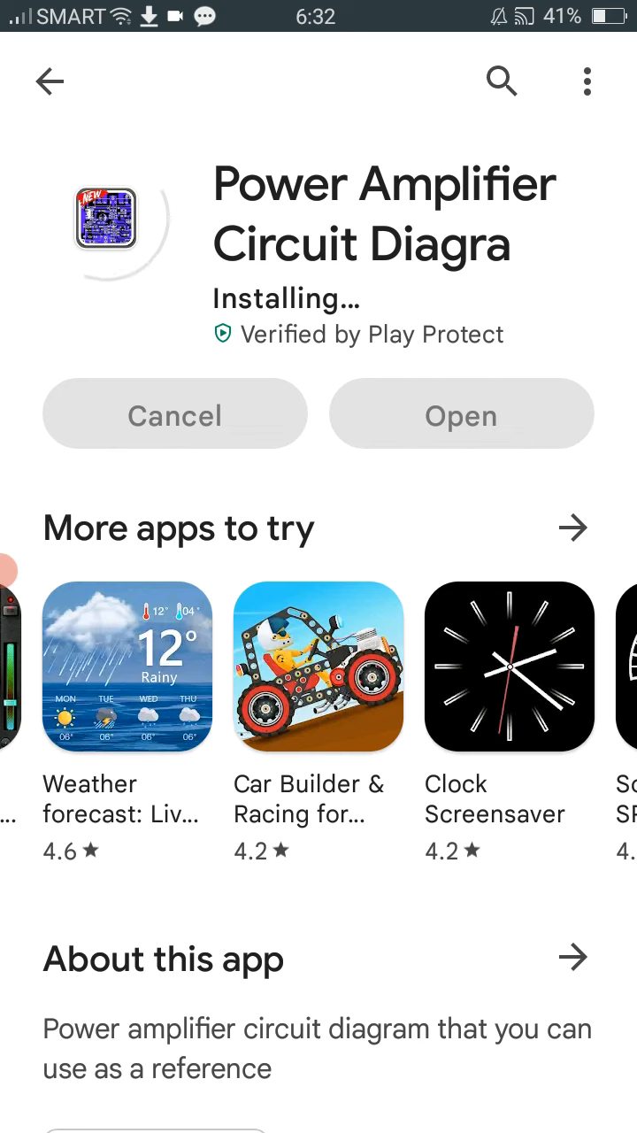
pyautogui.hscroll(-3)
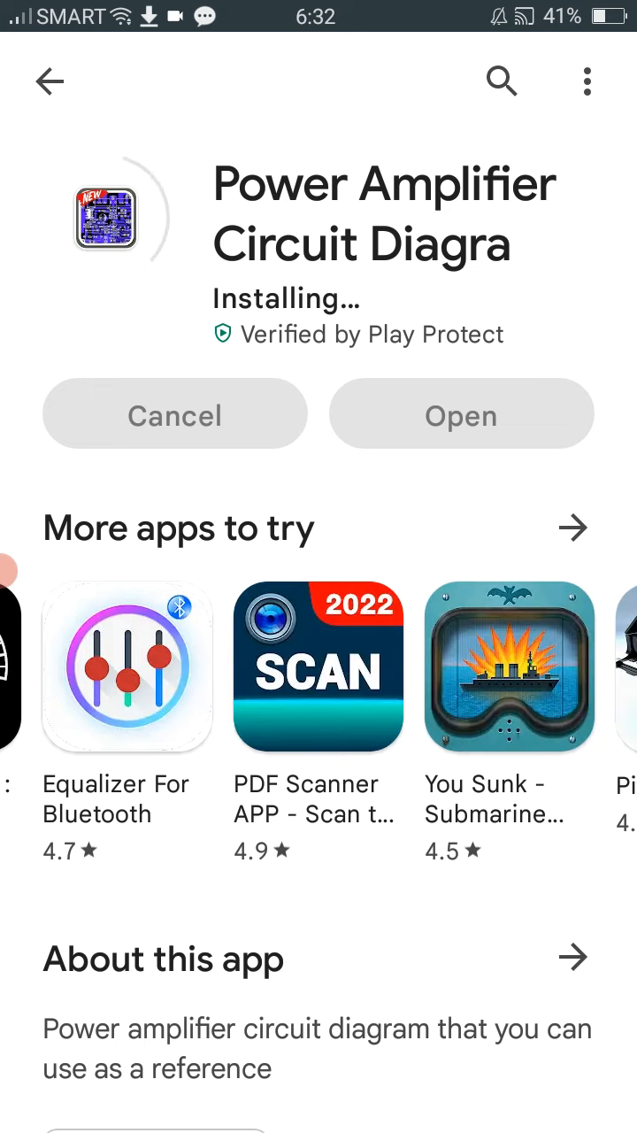
pyautogui.hscroll(-3)
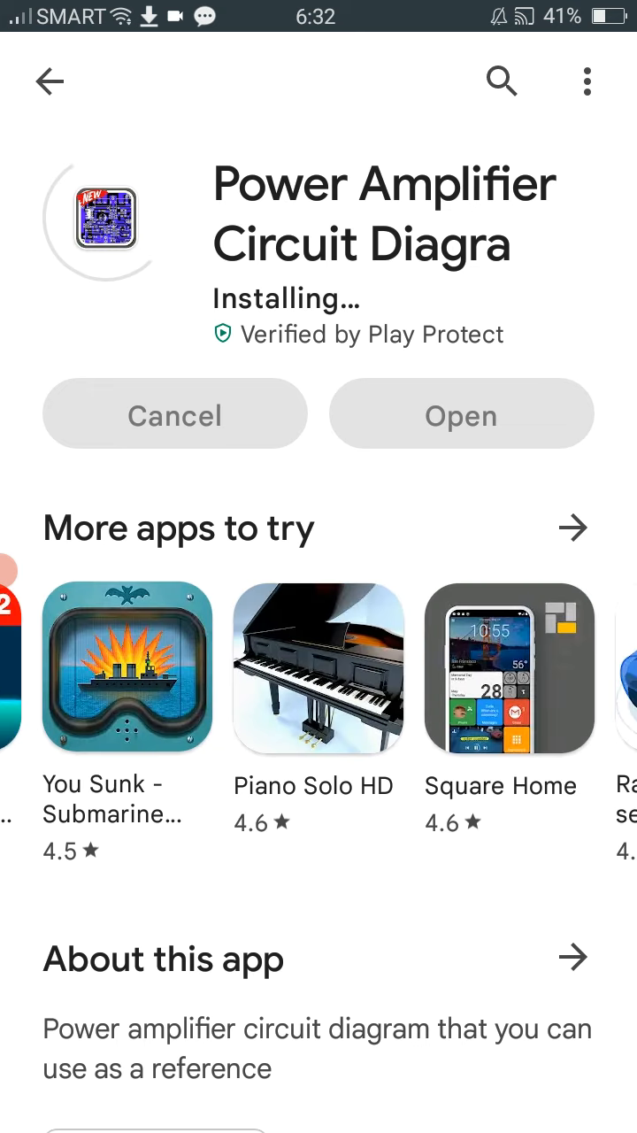
pyautogui.hscroll(-3)
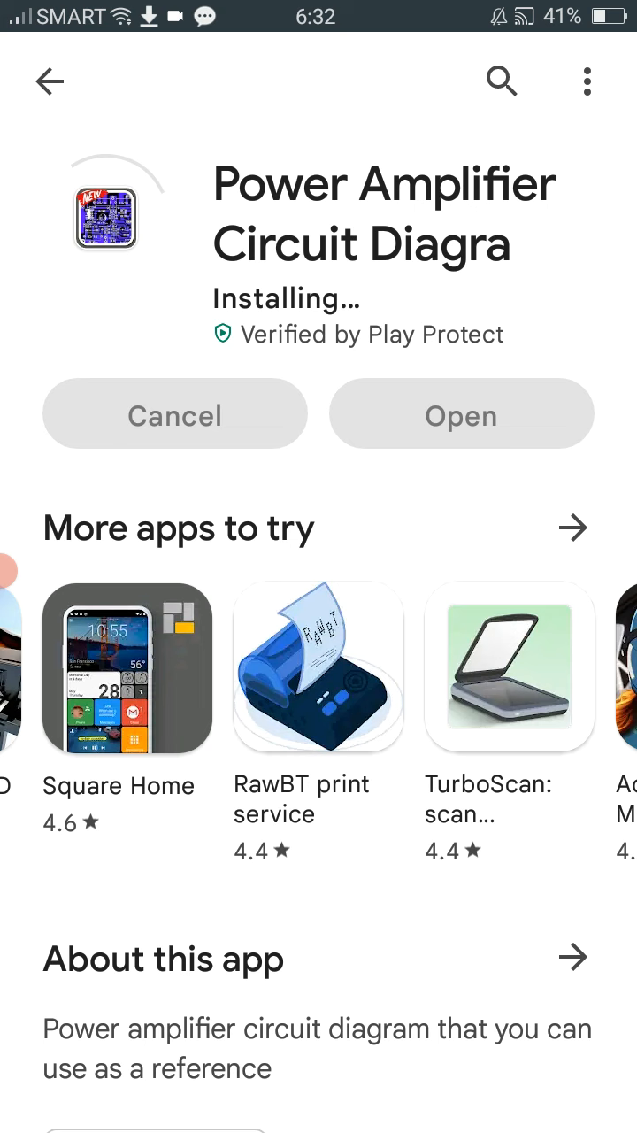
pyautogui.hscroll(-3)
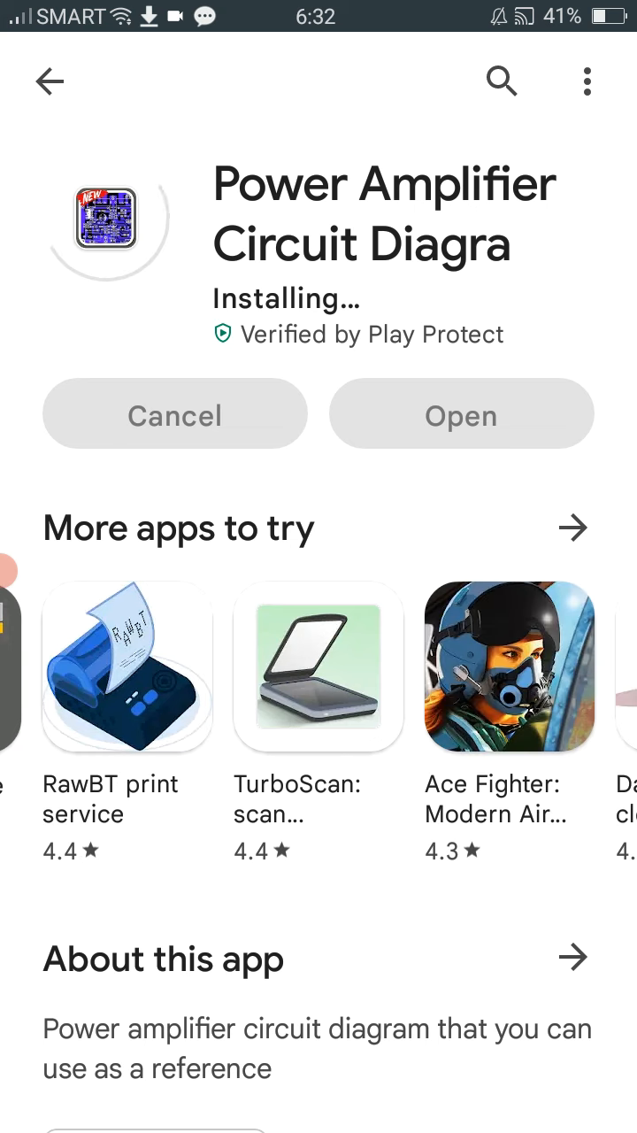
pyautogui.hscroll(-3)
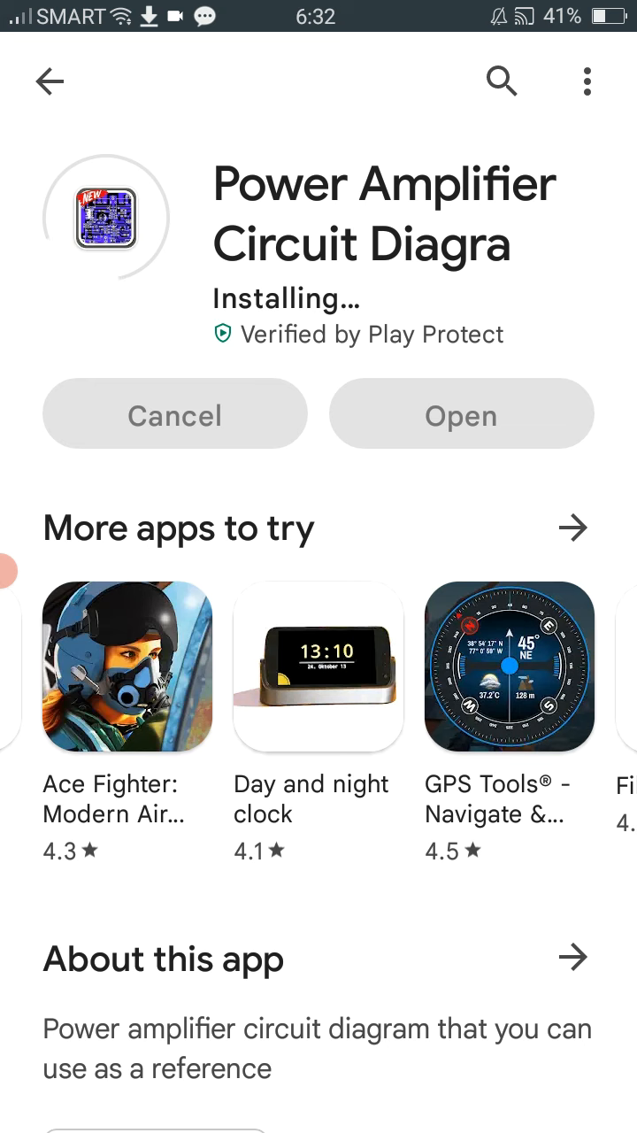
# Return from the app page to the Play Store search results while installation continues
pyautogui.click(509, 669)
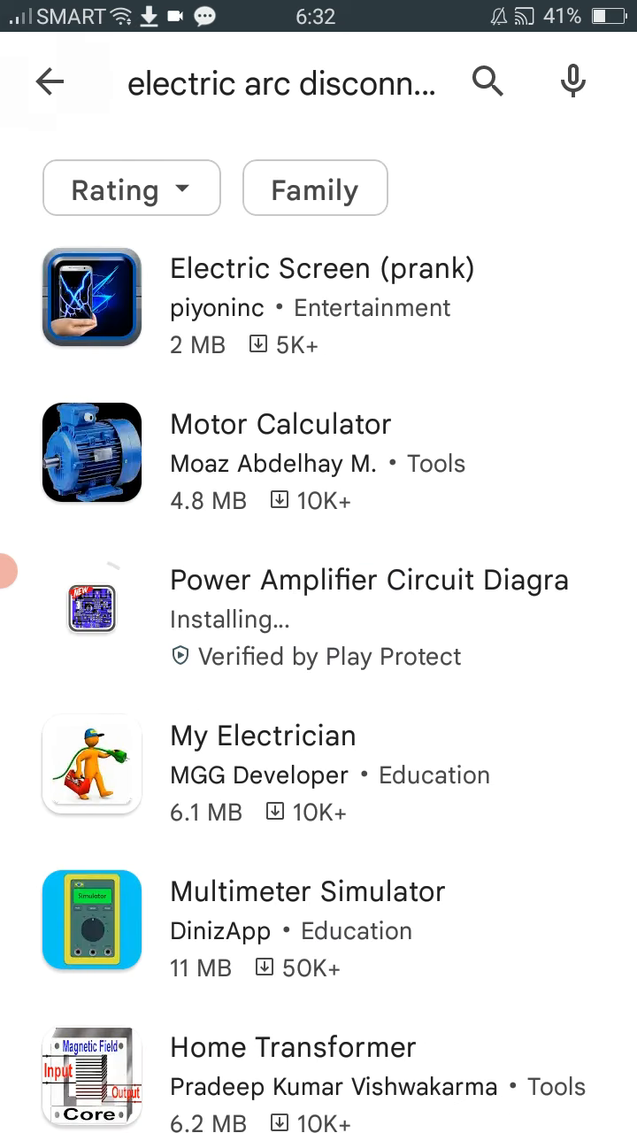
pyautogui.click(50, 81)
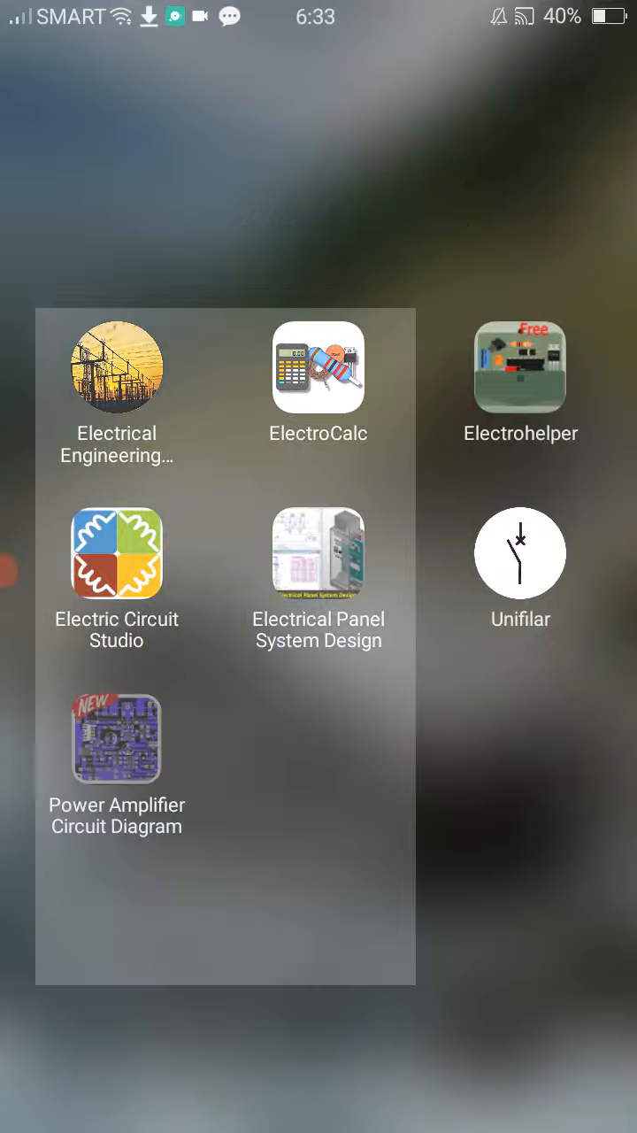
# Launch Power Amplifier Circuit Diagram from the home-screen apps folder to its dashboard
pyautogui.click(117, 740)
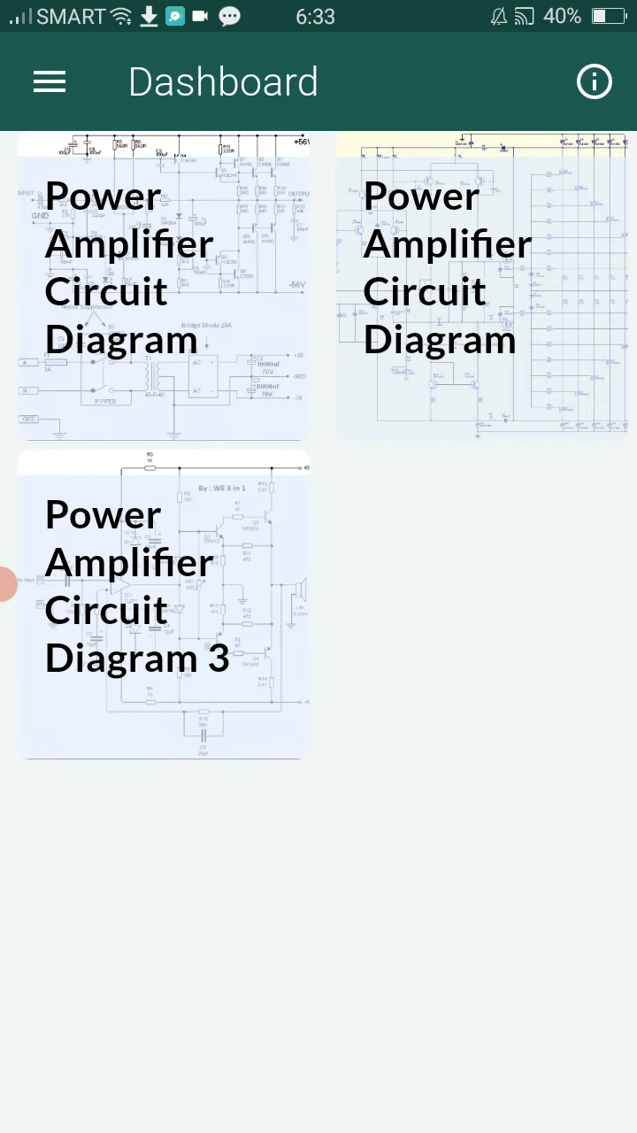
# Open schematic 'powerampli (19)' from a diagram collection and zoom in on its component values
pyautogui.click(163, 283)
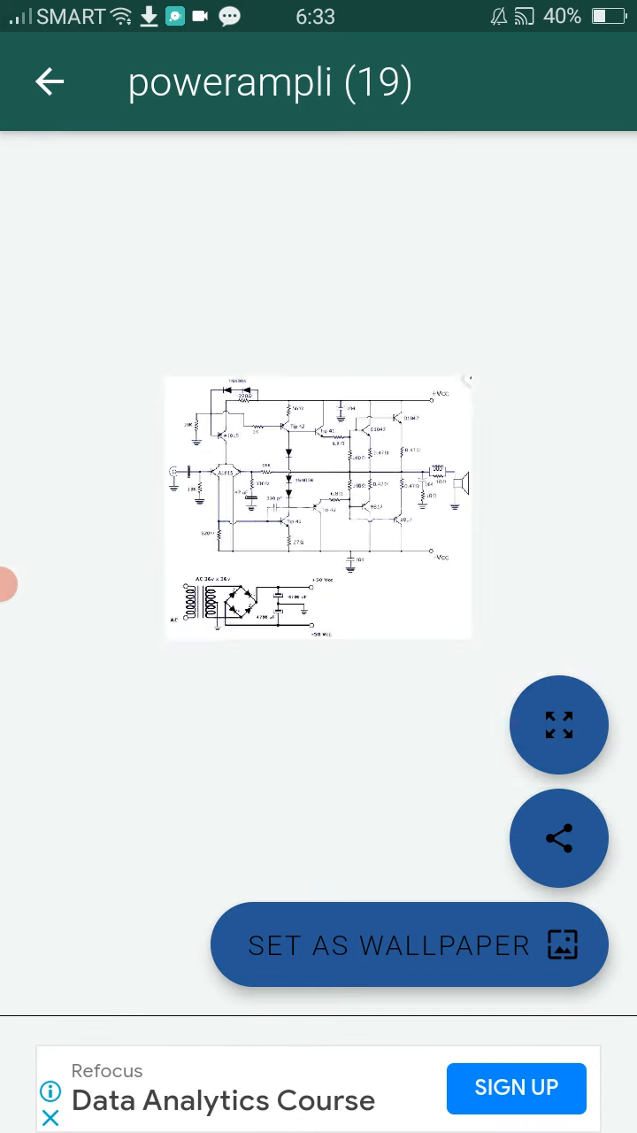
pyautogui.moveTo(318, 509); pyautogui.dragTo(318, 354)
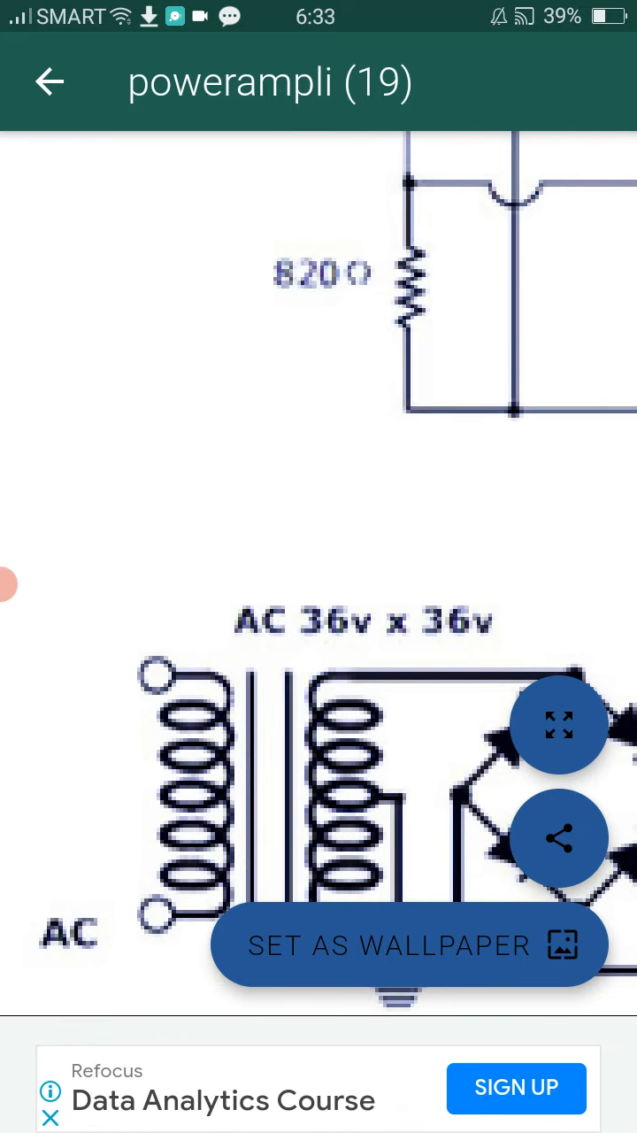
pyautogui.scroll(-3)
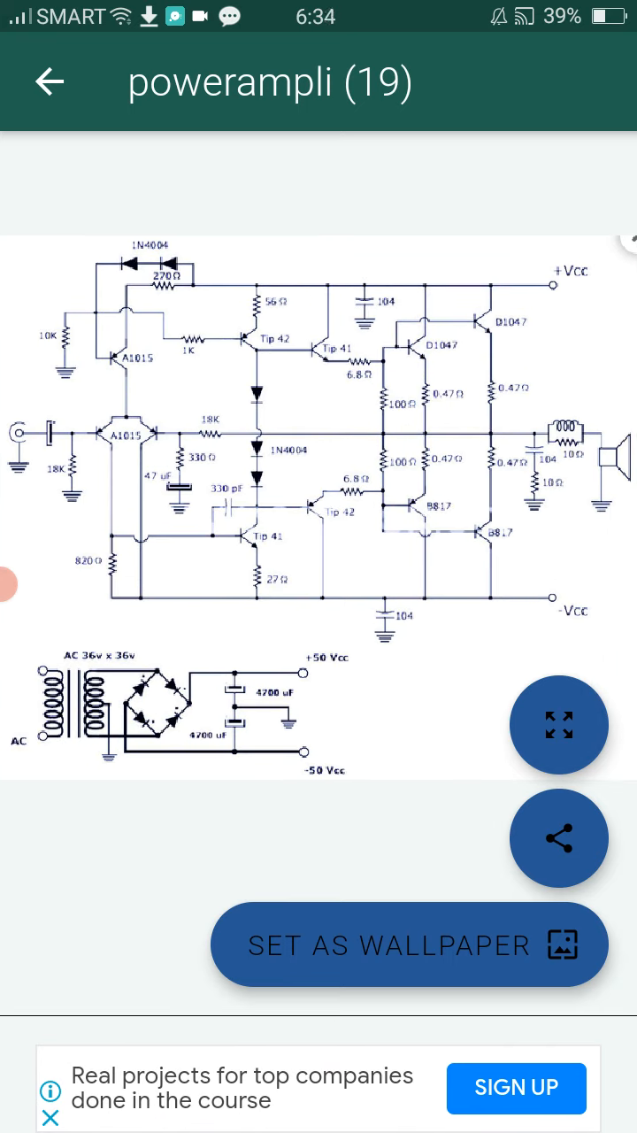
# Go back to the image grid and open schematic 'powerampli (9)' in full view
pyautogui.click(50, 81)
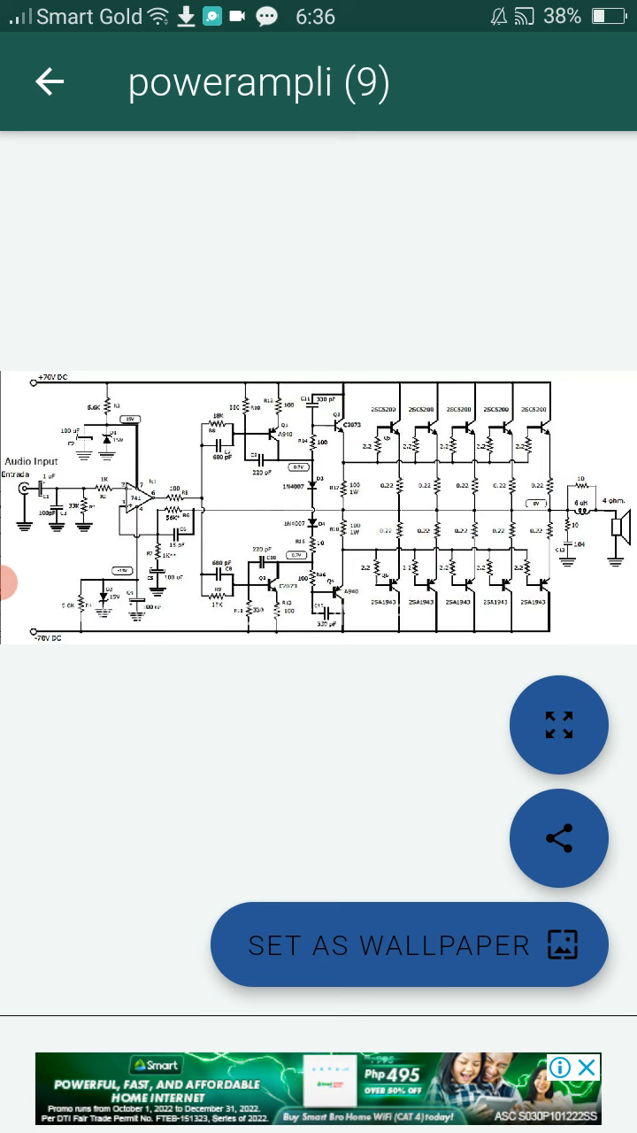
# Scroll the gallery, view the Studio 350 schematic 'powerampli (38)', then return to the grid
pyautogui.click(50, 82)
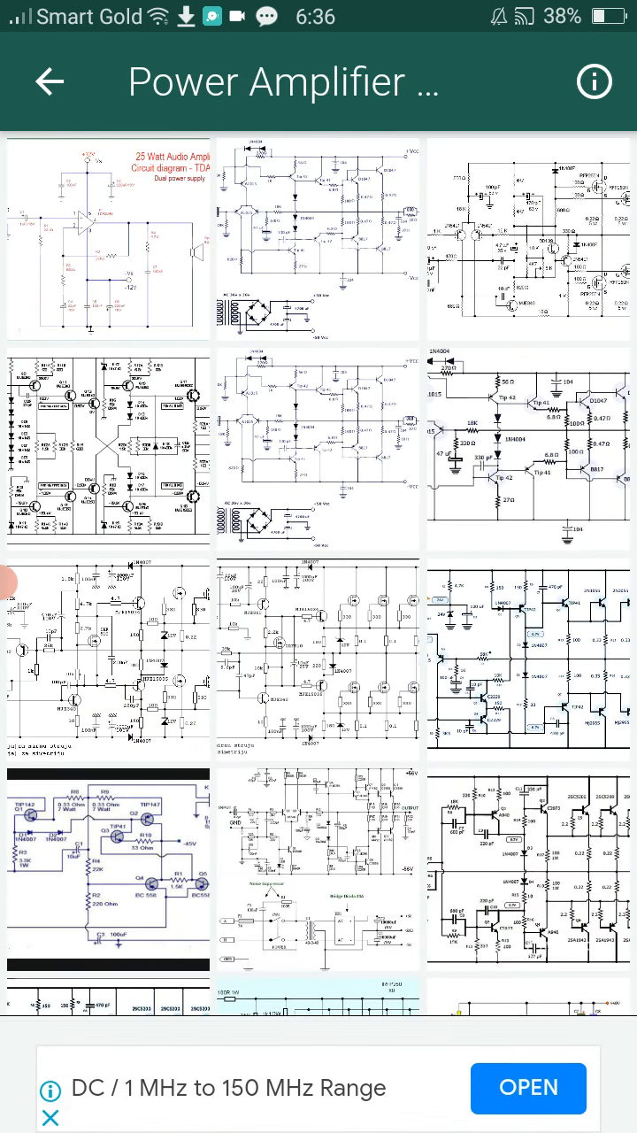
pyautogui.scroll(-3)
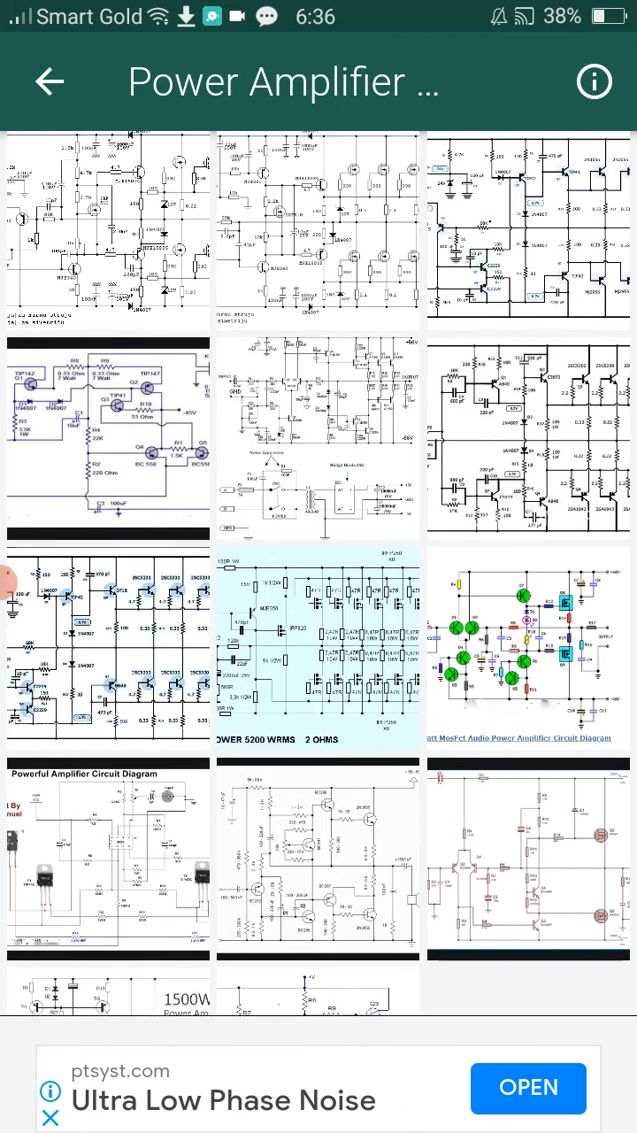
pyautogui.scroll(-3)
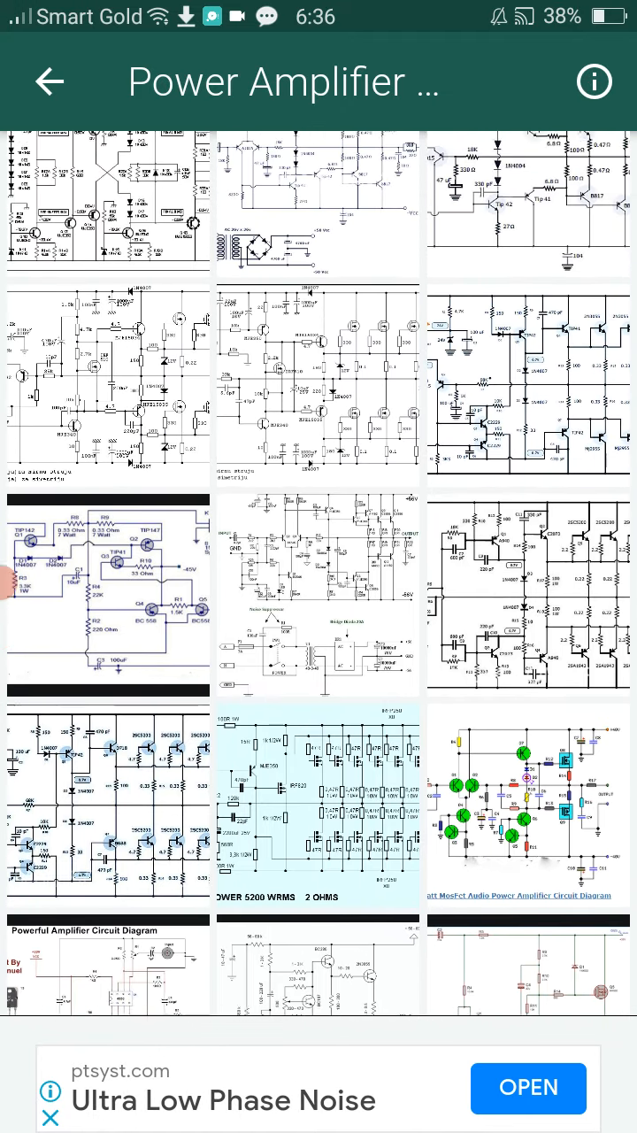
pyautogui.scroll(-3)
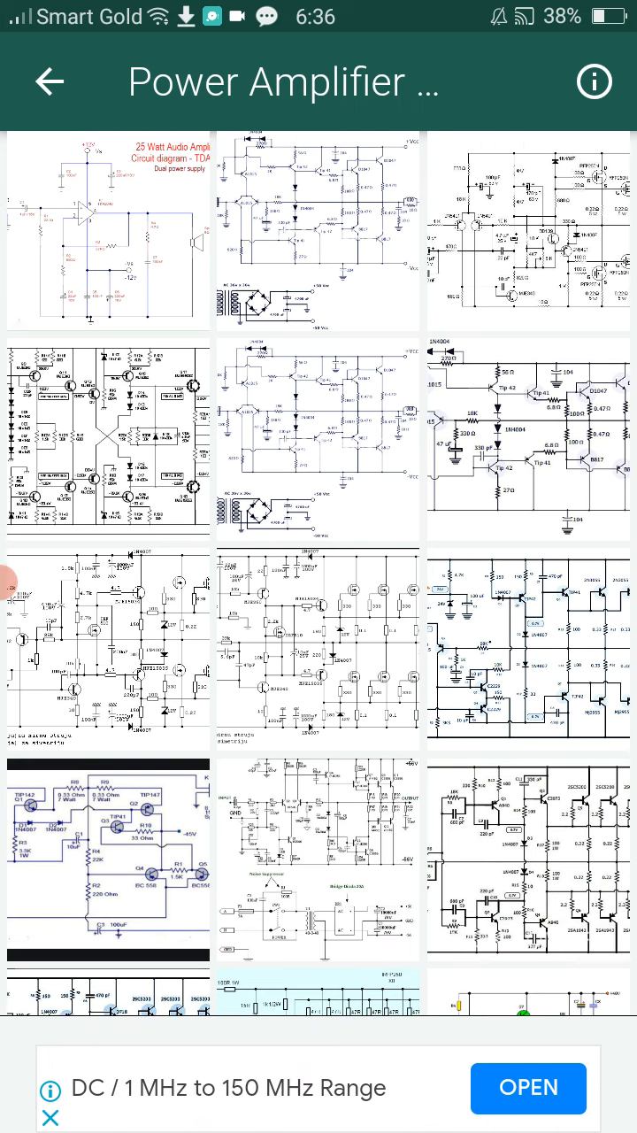
pyautogui.click(50, 81)
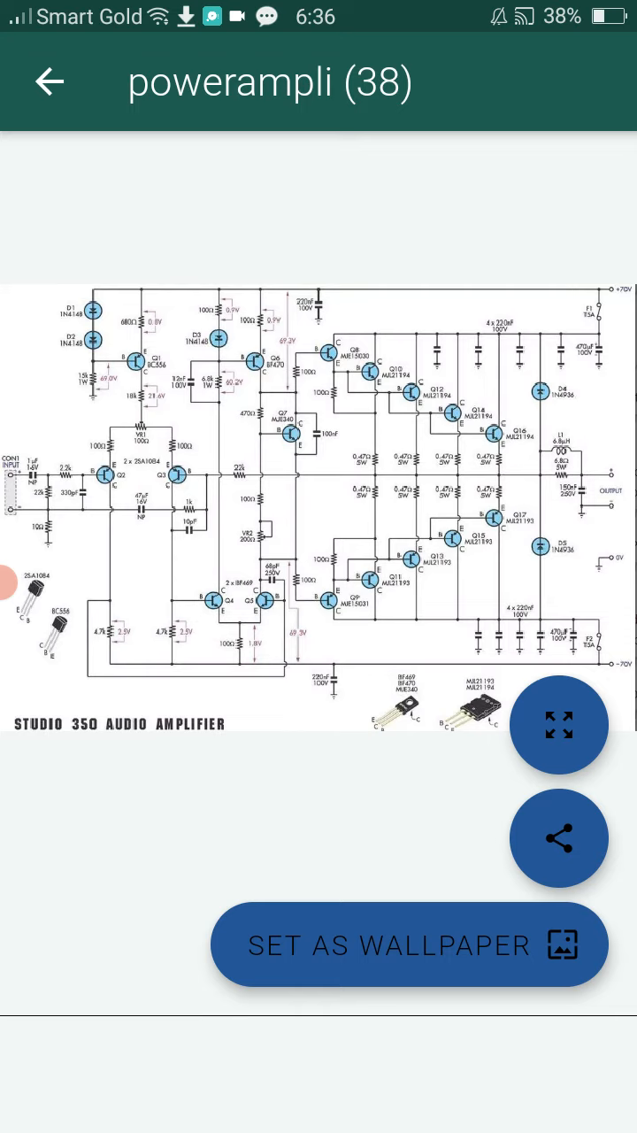
pyautogui.click(50, 81)
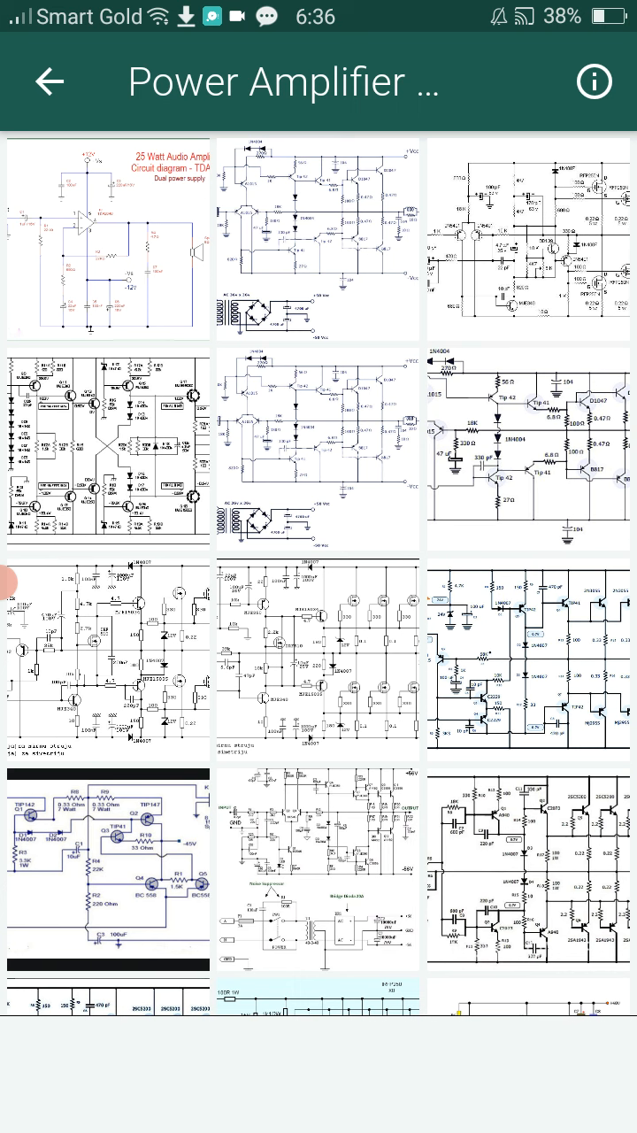
pyautogui.scroll(-3)
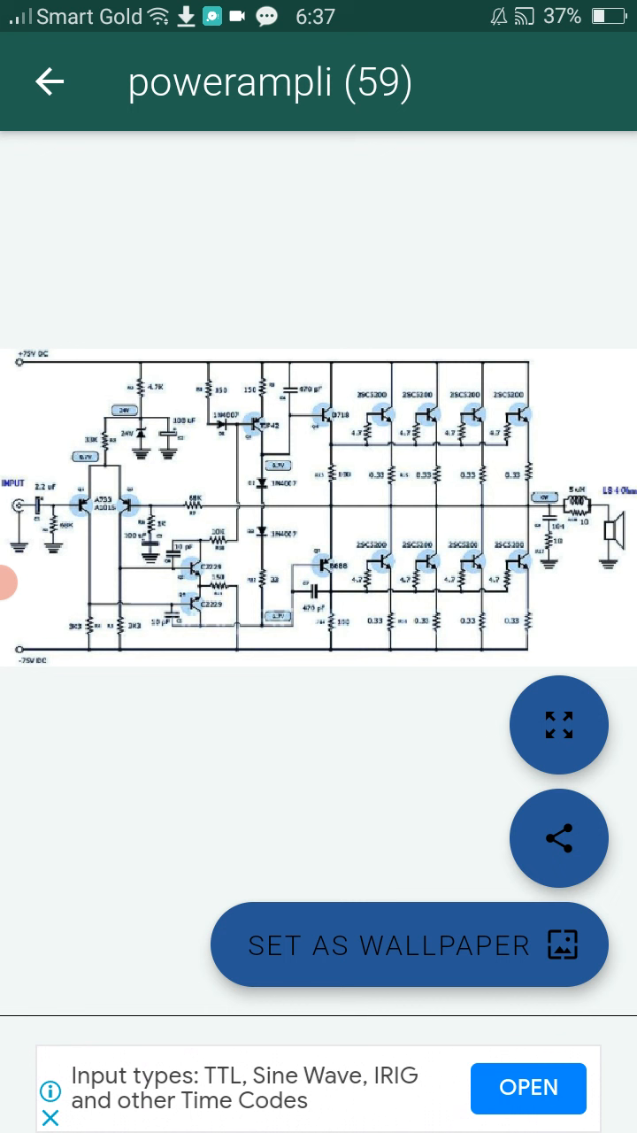
pyautogui.click(50, 82)
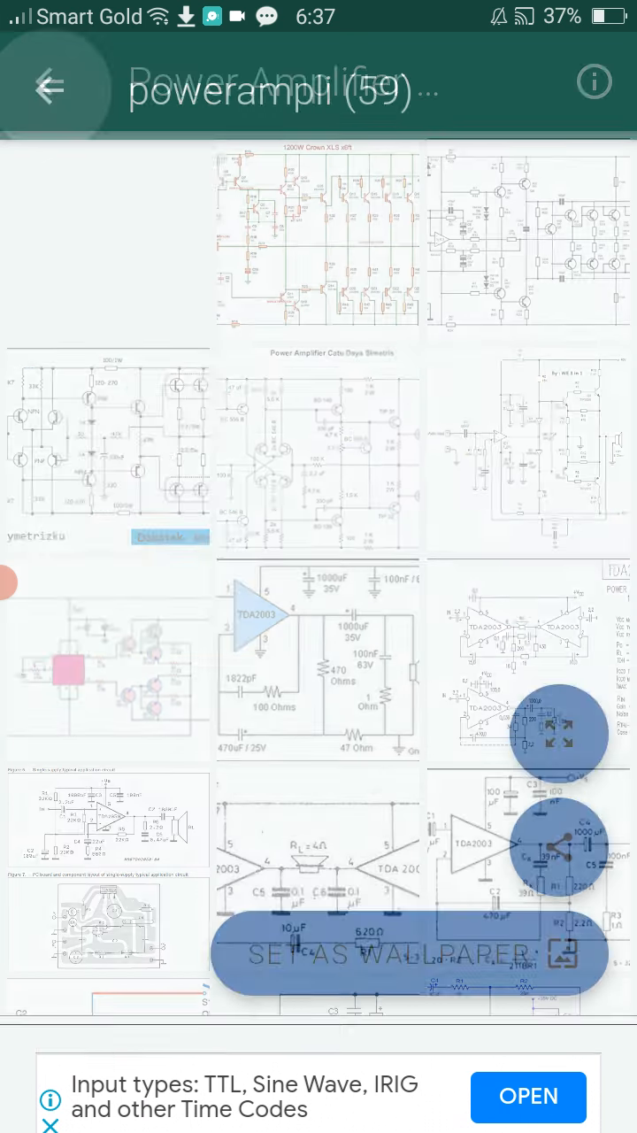